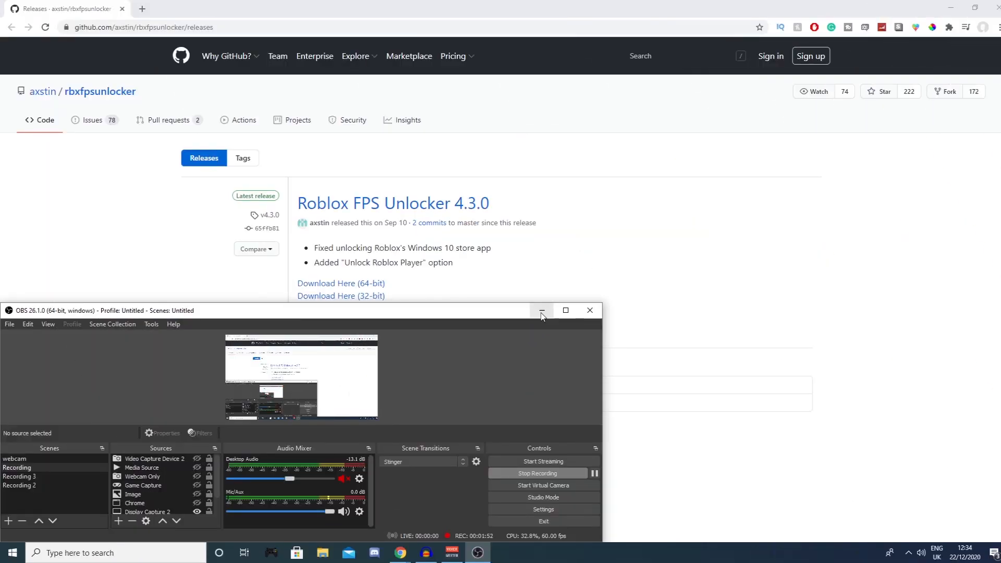
Minimize the OBS window covering the rbxfpsunlocker 4.3.0 GitHub release page.
left_click(541, 311)
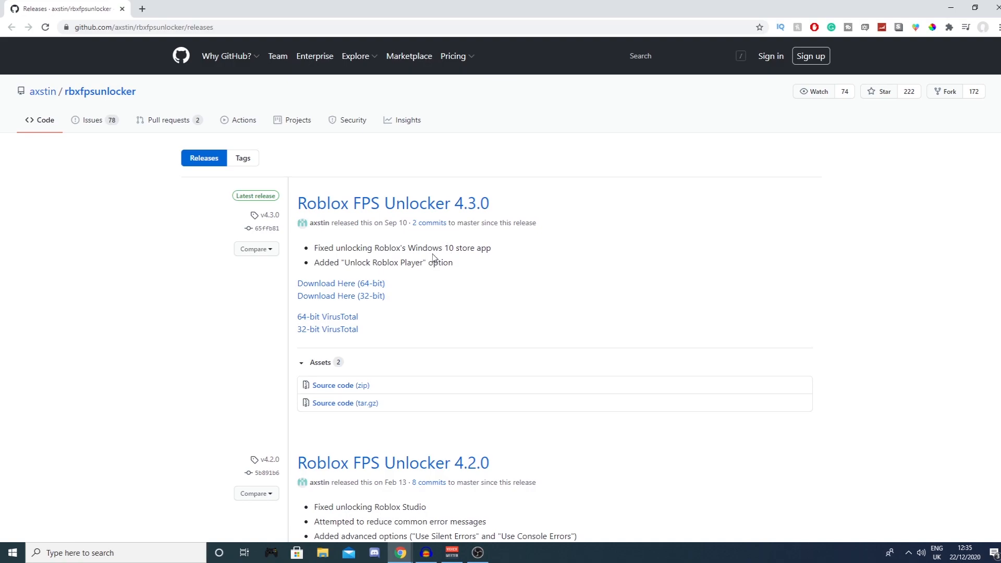
mouse_move(426, 247)
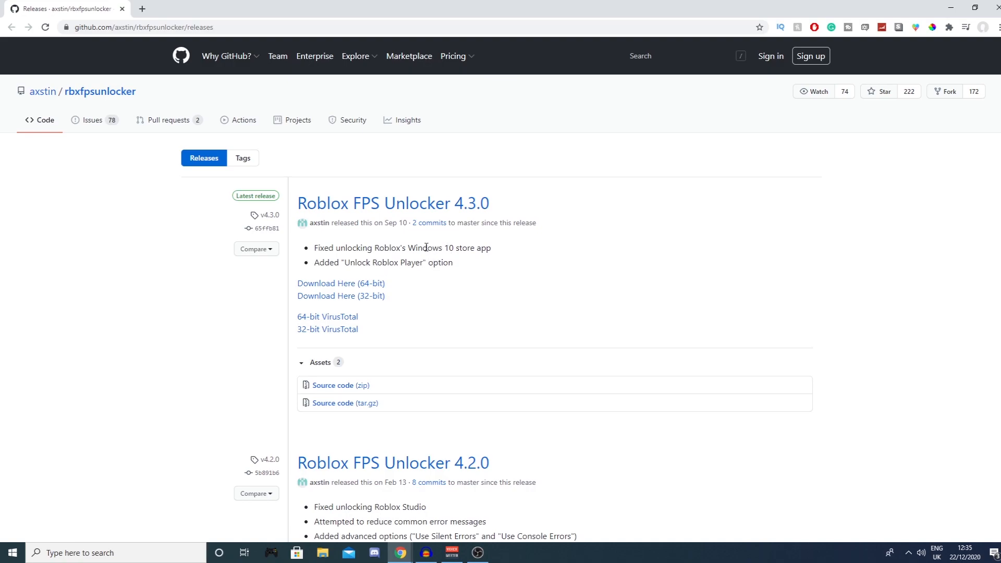
mouse_move(354, 295)
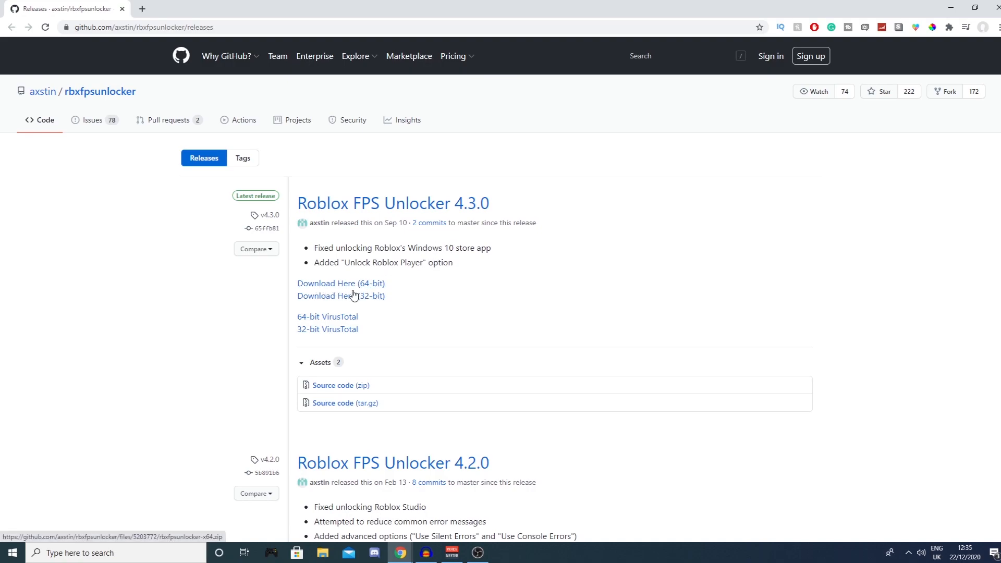
mouse_move(368, 285)
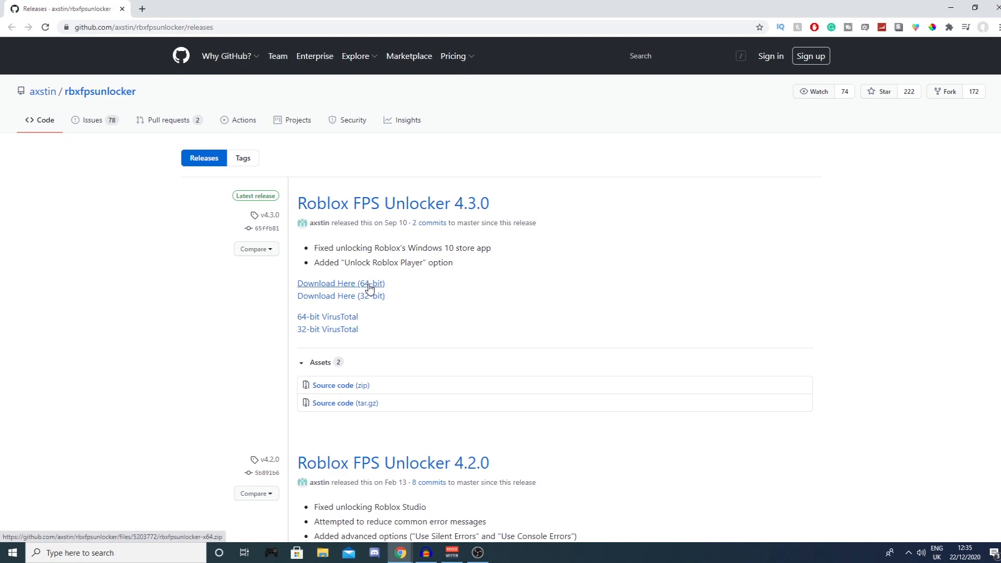
mouse_move(381, 319)
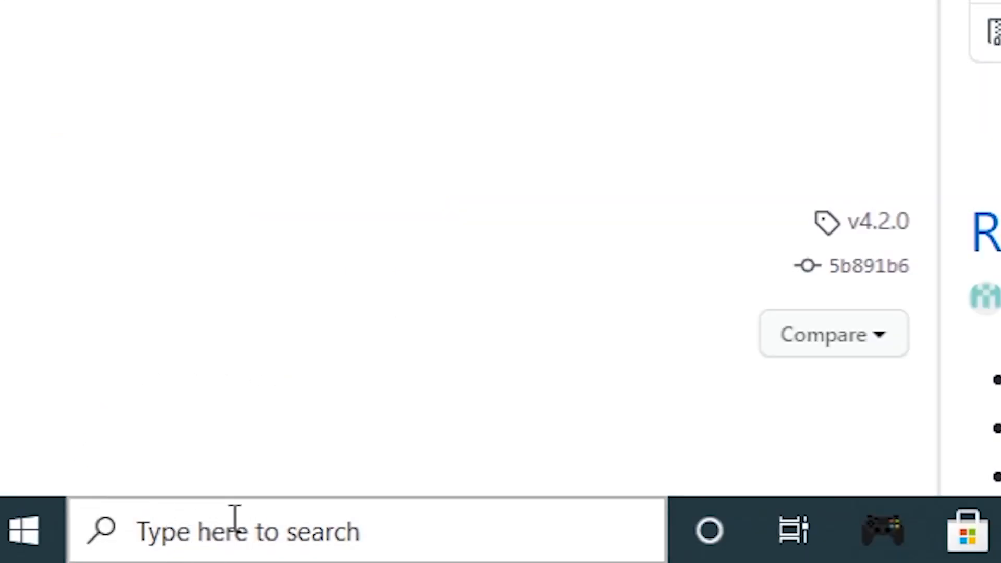
type("this PC")
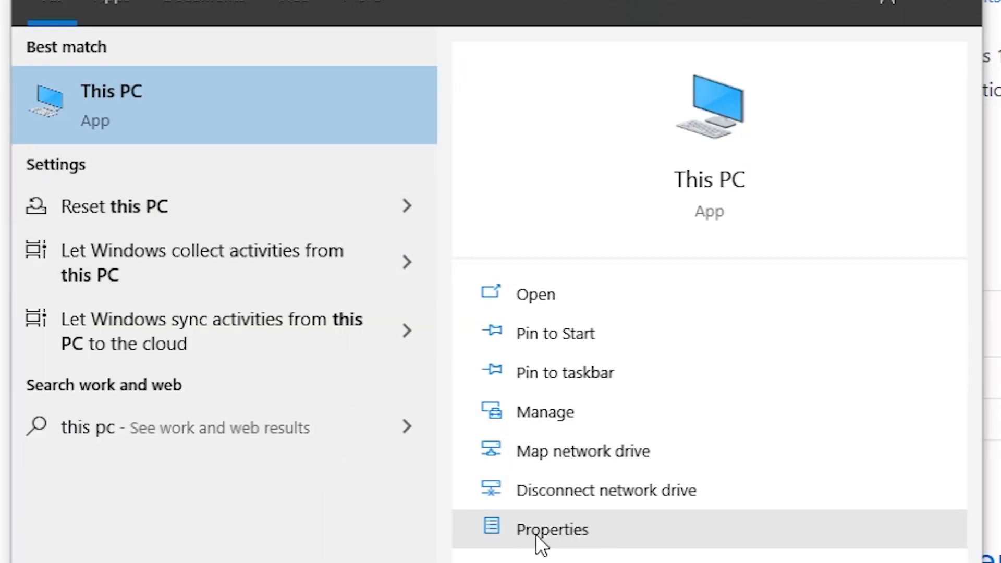
left_click(553, 529)
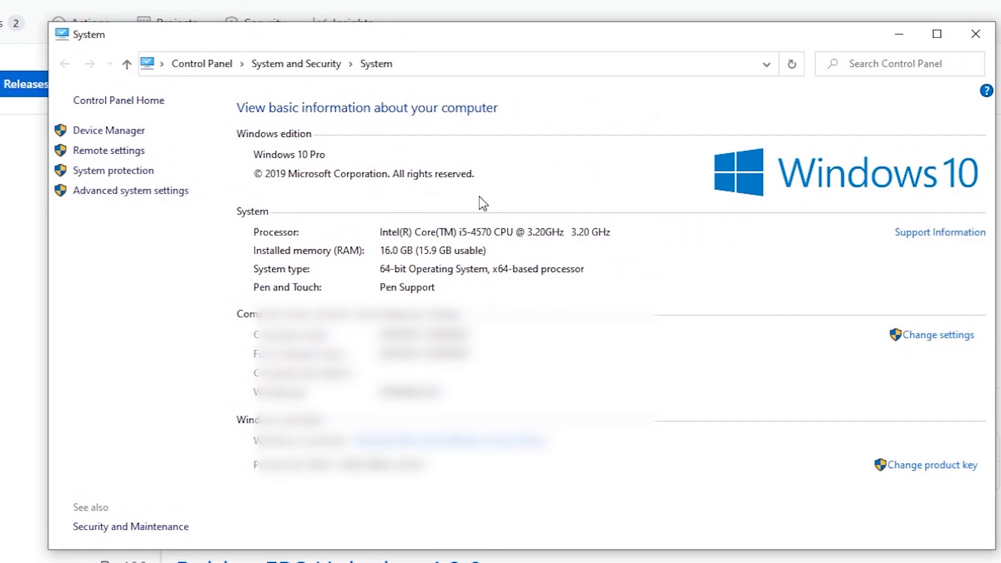
mouse_move(614, 275)
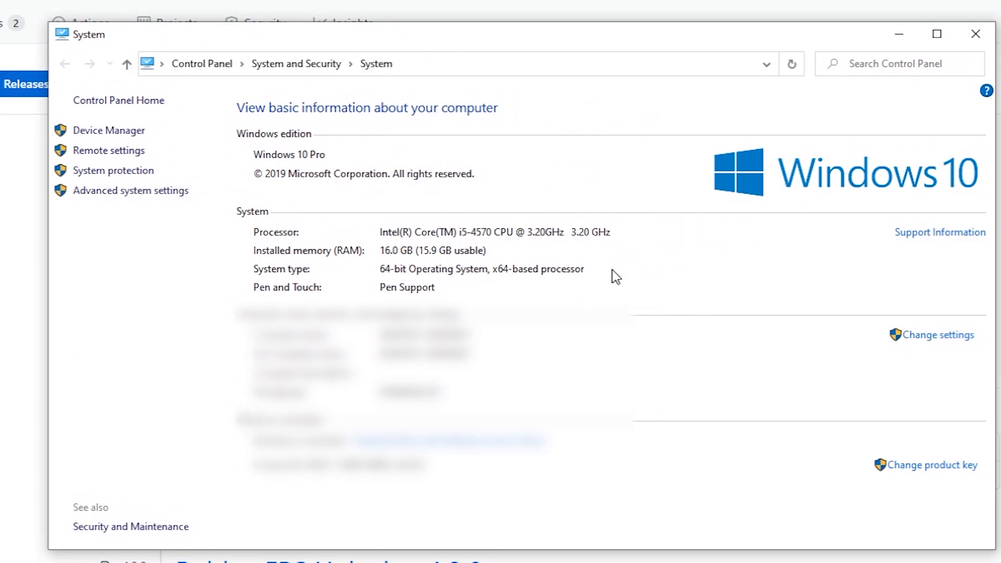
mouse_move(387, 276)
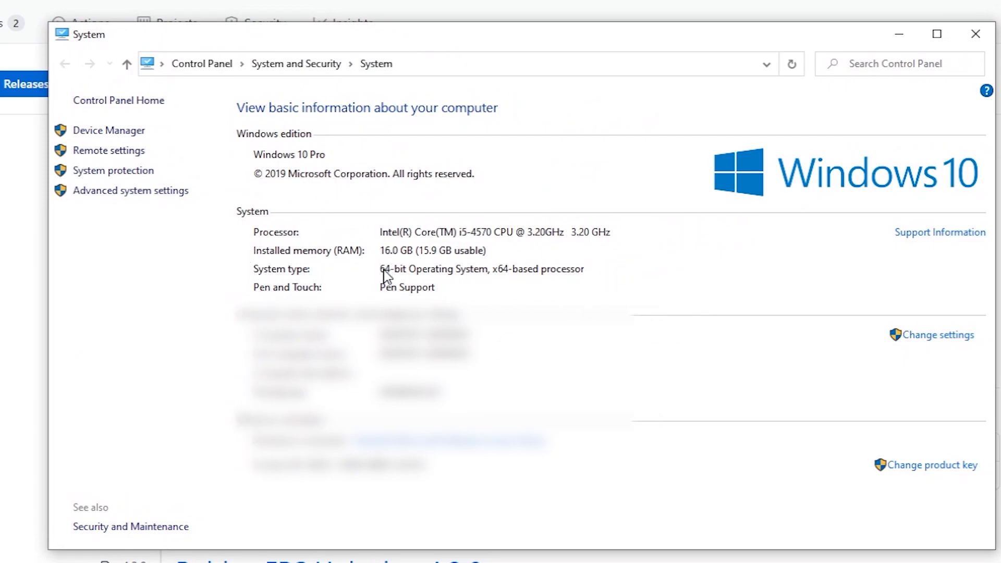
mouse_move(396, 281)
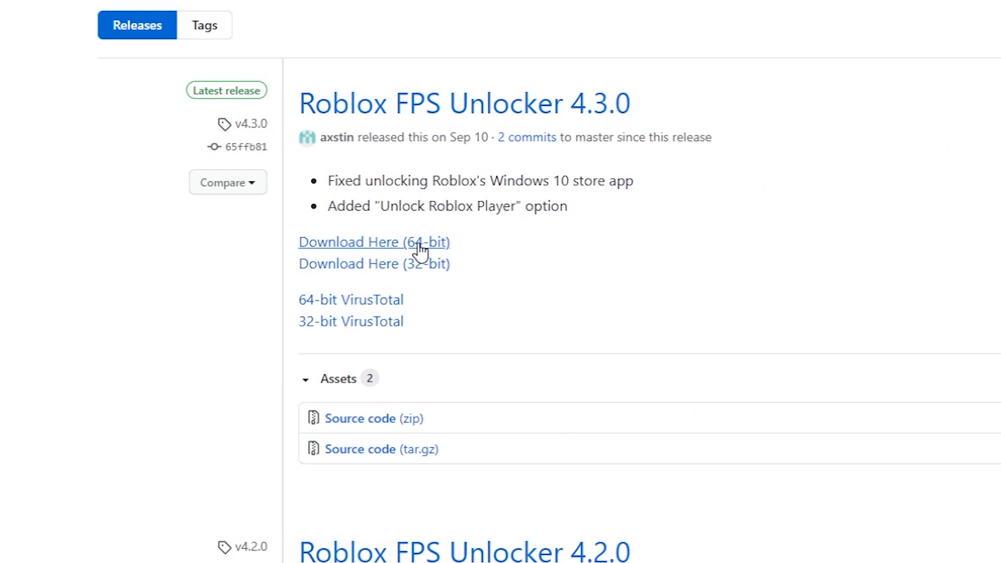
Download rbxfpsunlocker-x64.zip via 'Download Here (64-bit)' and open its download-bar menu.
left_click(374, 242)
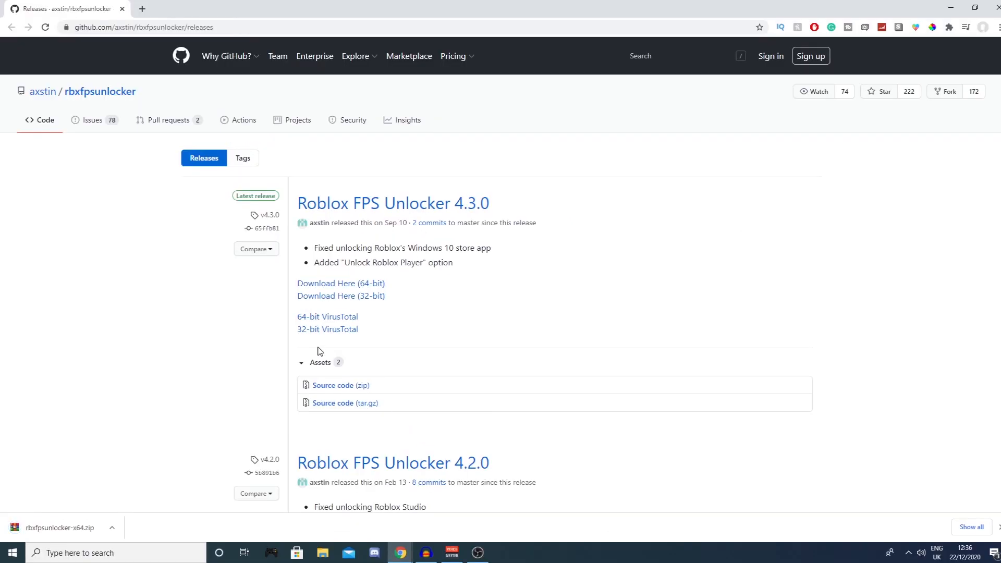
mouse_move(55, 505)
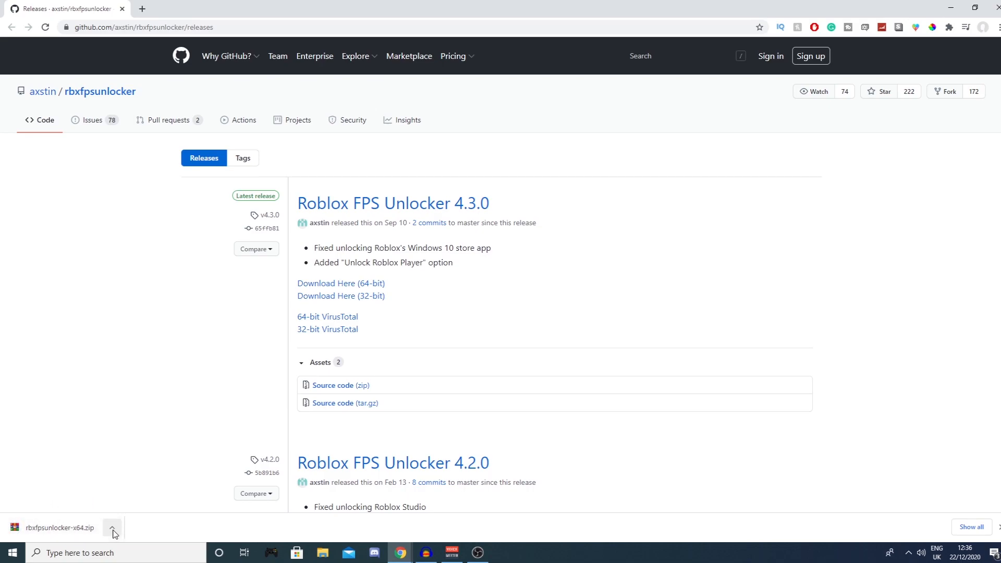
mouse_move(107, 524)
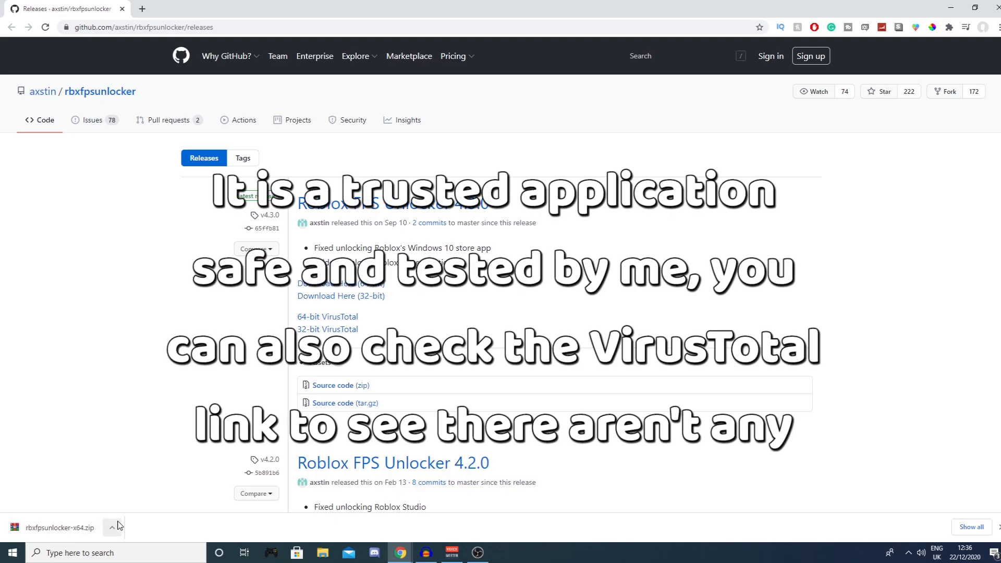
left_click(112, 528)
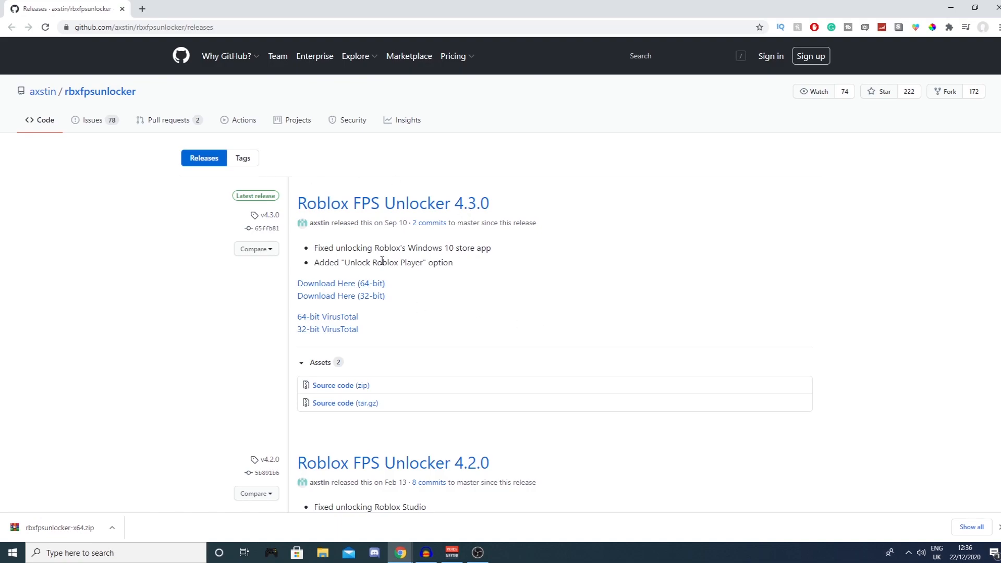
mouse_move(60, 480)
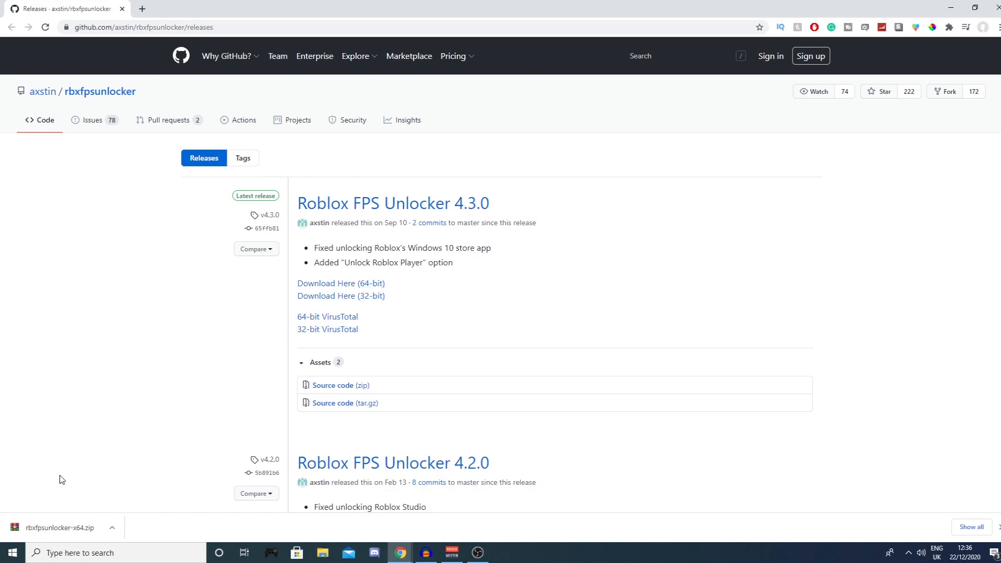
left_click(113, 527)
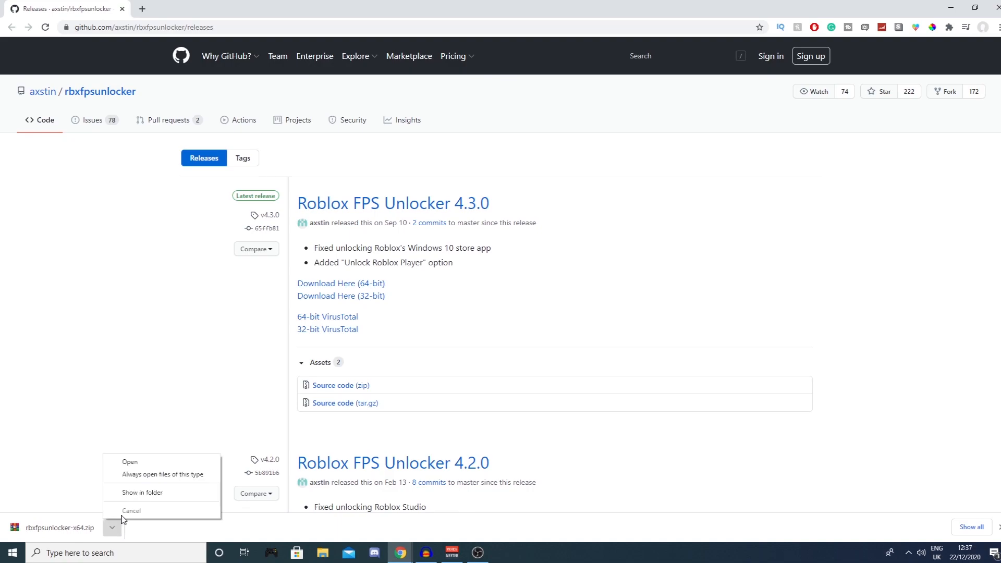
Extract rbxfpsunlocker-x64.zip in place so rbxfpsunlocker.exe appears in New folder.
left_click(142, 493)
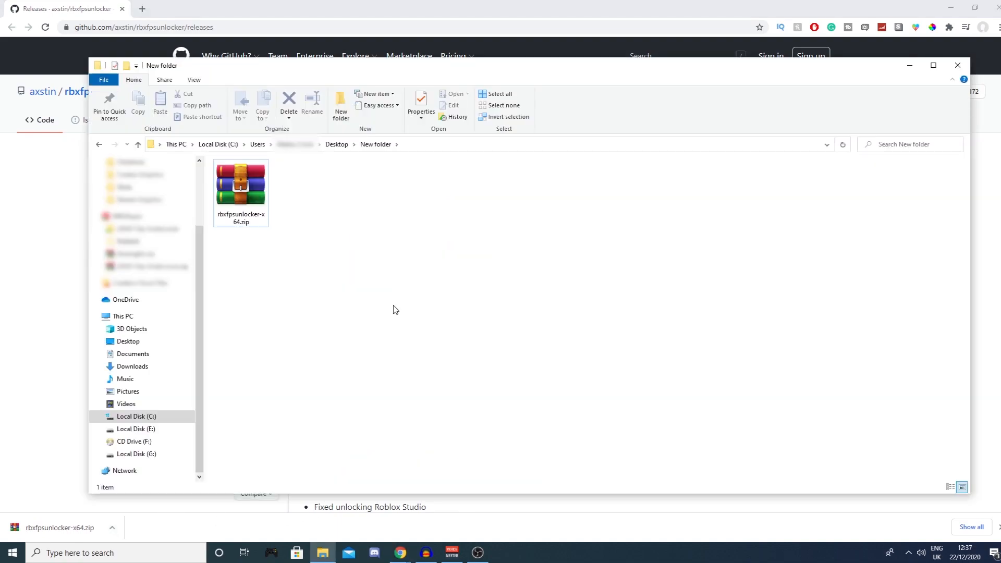
mouse_move(365, 288)
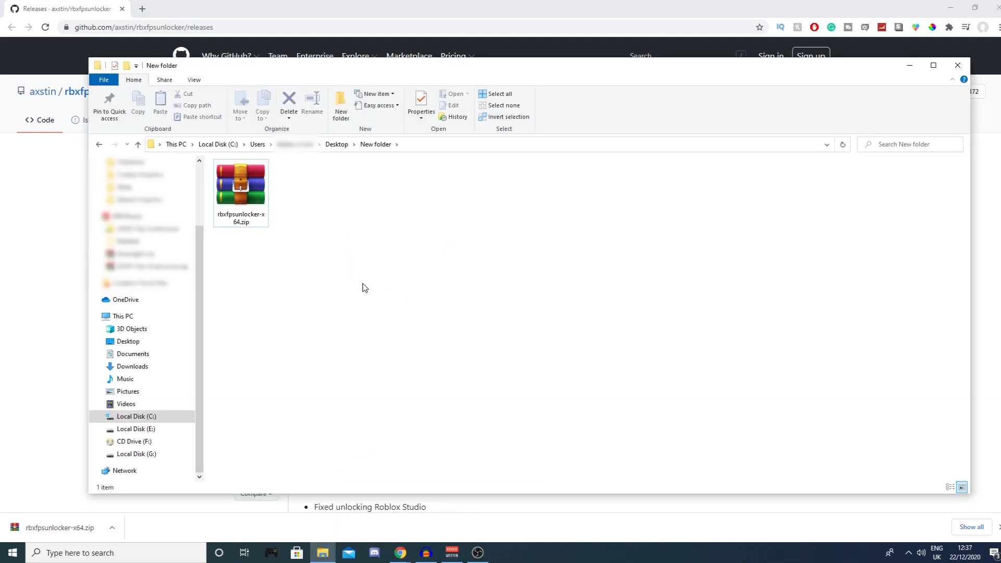
mouse_move(350, 284)
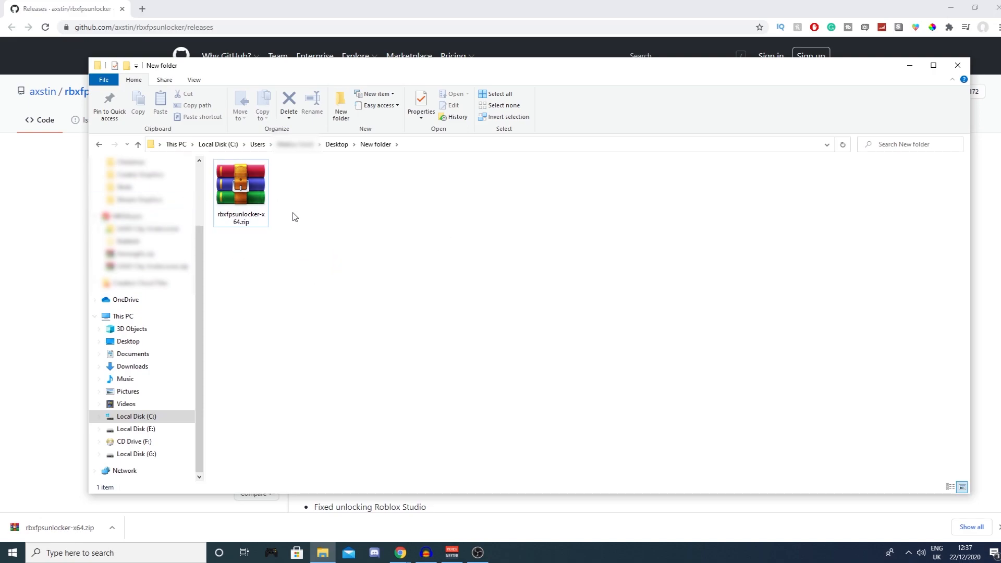
mouse_move(256, 196)
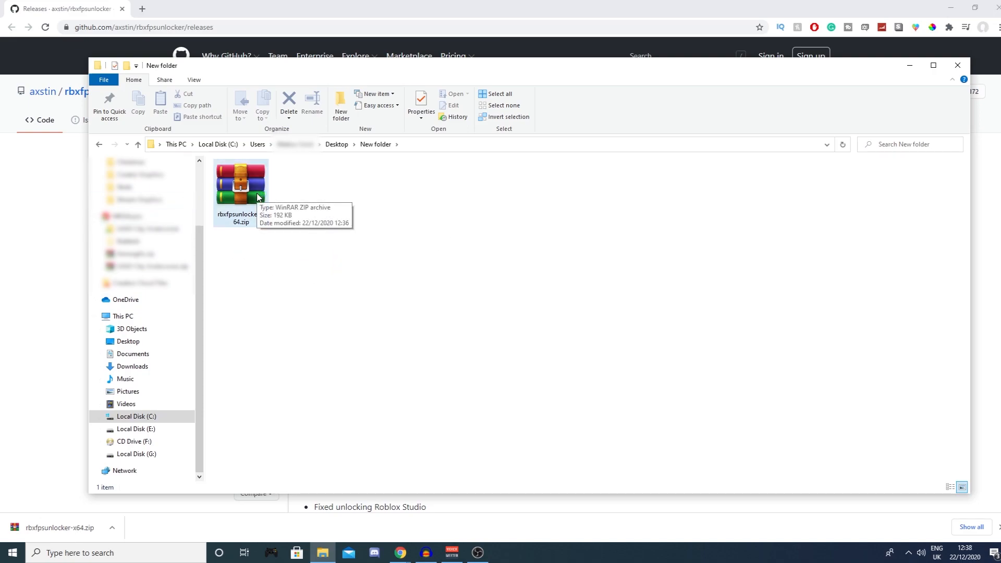
right_click(241, 188)
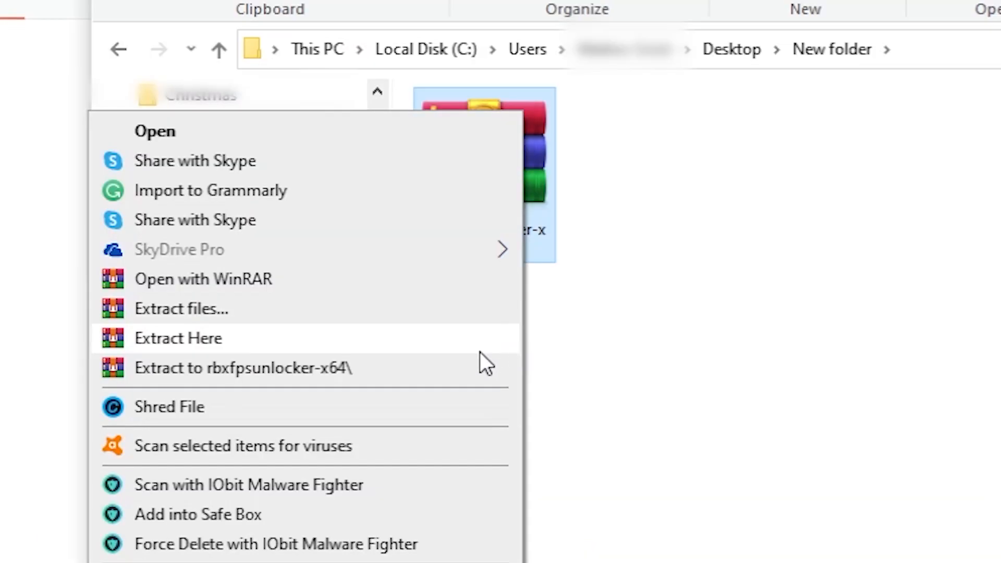
mouse_move(310, 350)
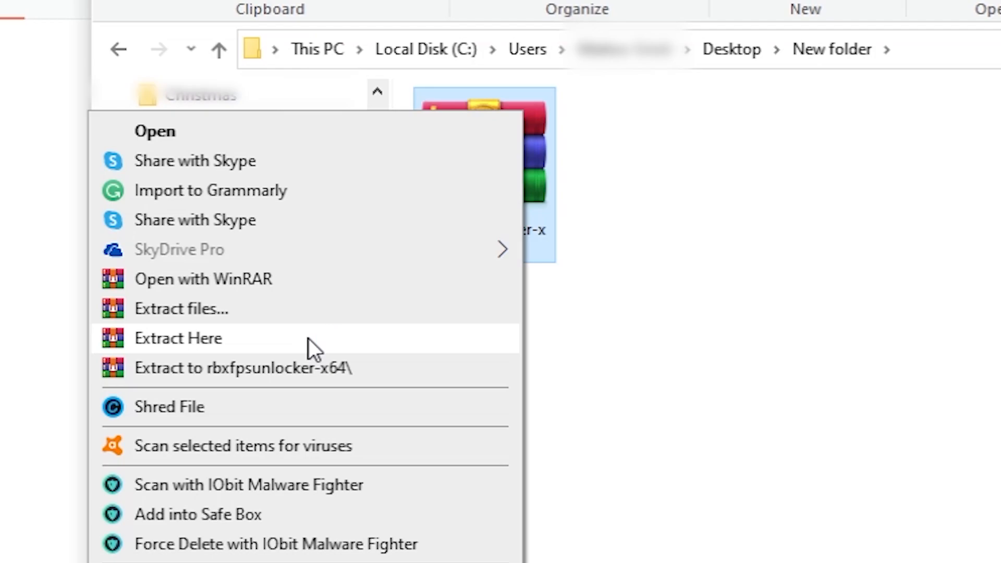
left_click(179, 338)
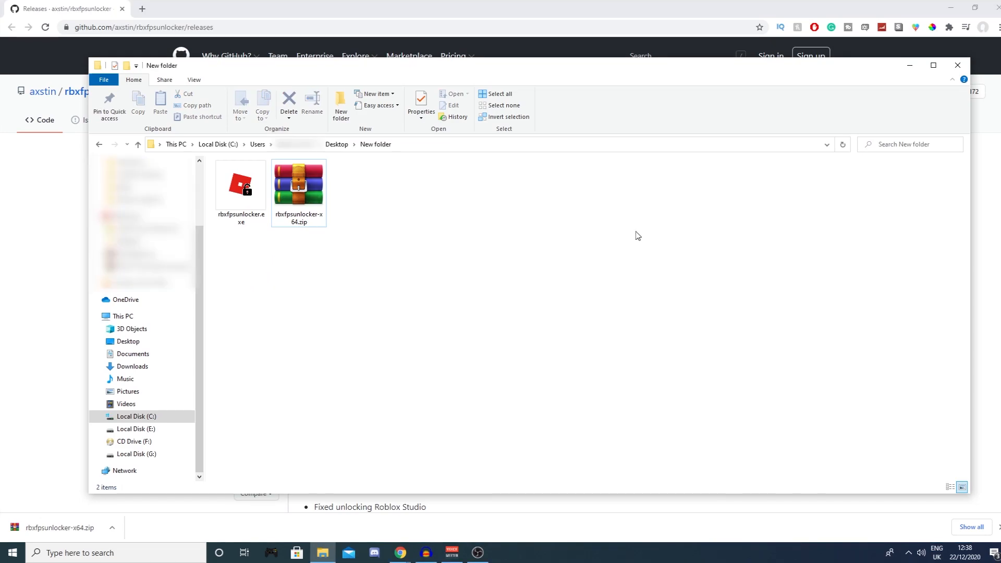
mouse_move(278, 318)
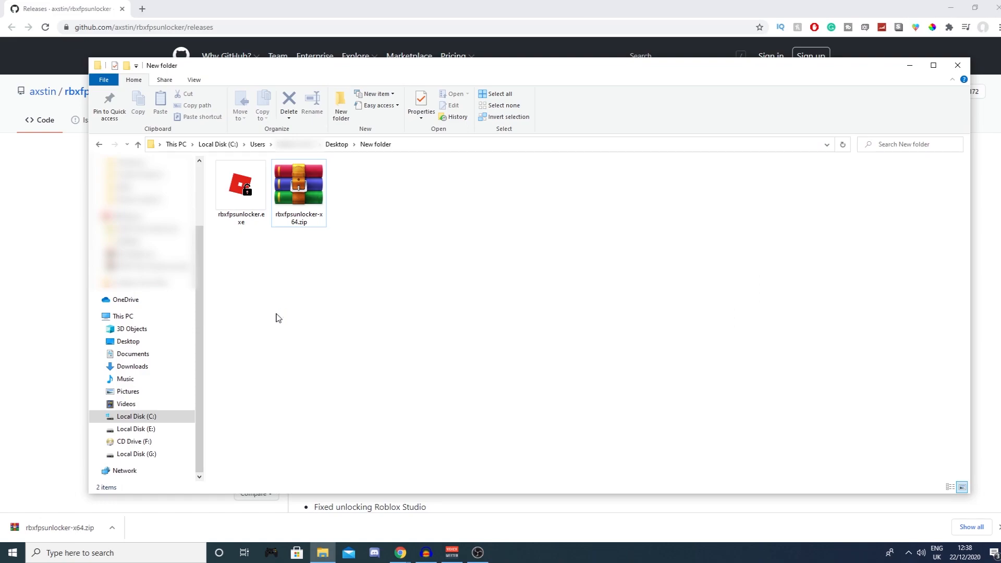
mouse_move(290, 327)
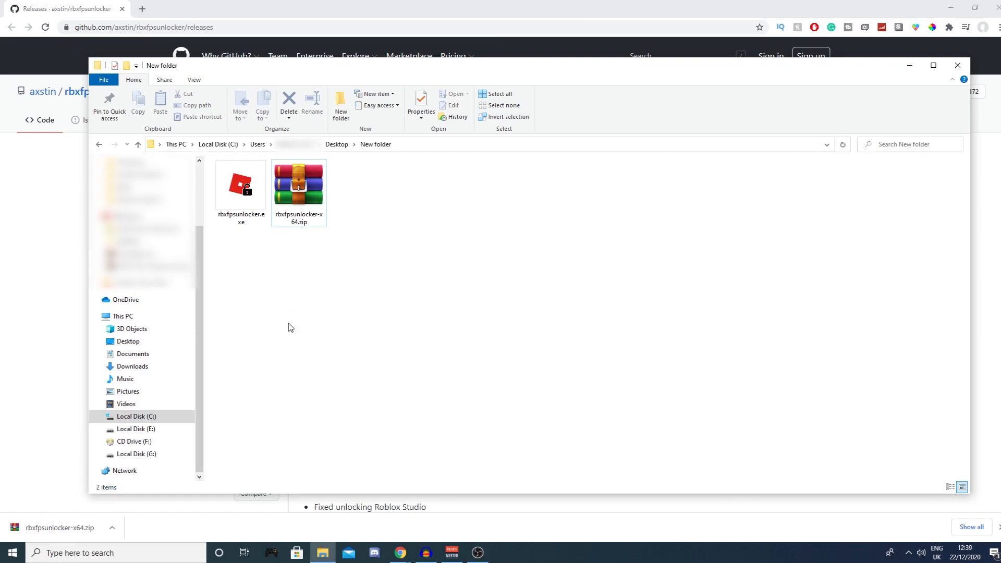
left_click(240, 188)
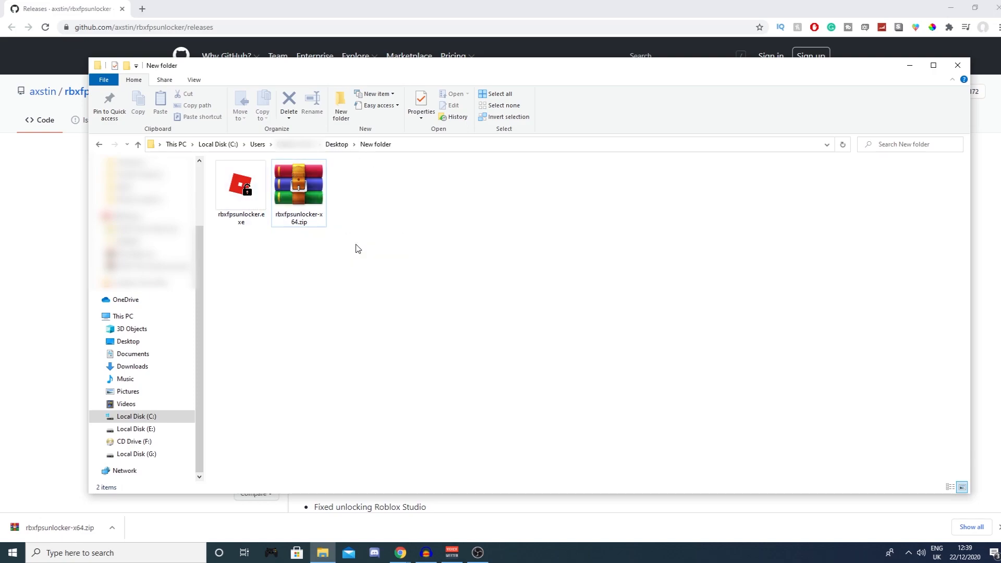
mouse_move(304, 342)
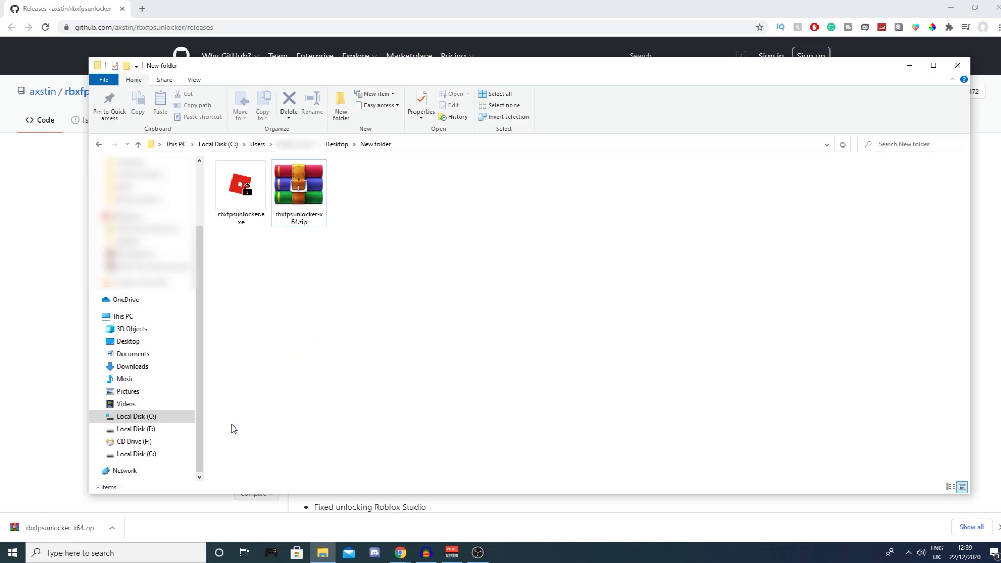
Open the Startup folder via Run's shell:startup and paste a shortcut to rbxfpsunlocker.exe.
left_click(83, 552)
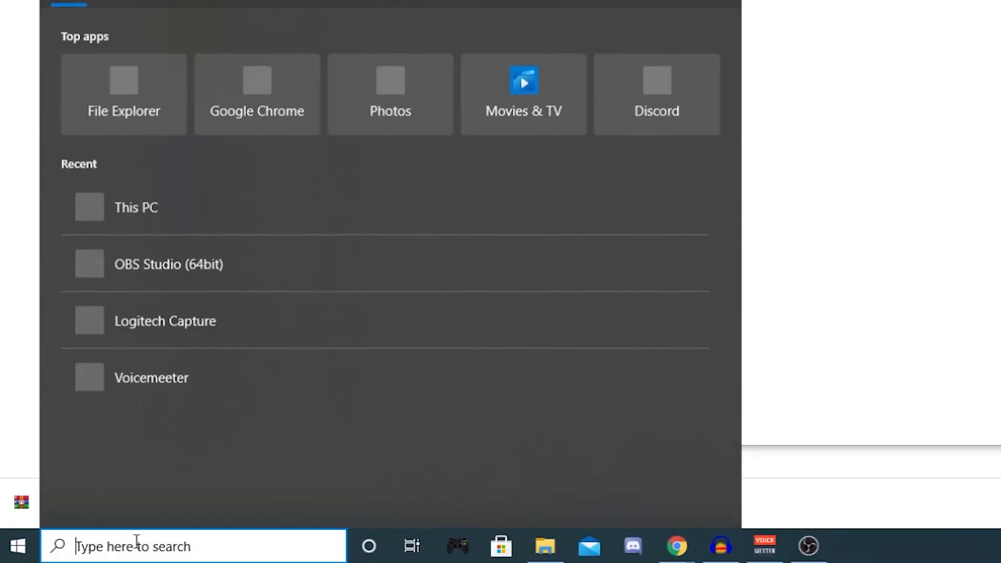
type("run")
type("shell:startup")
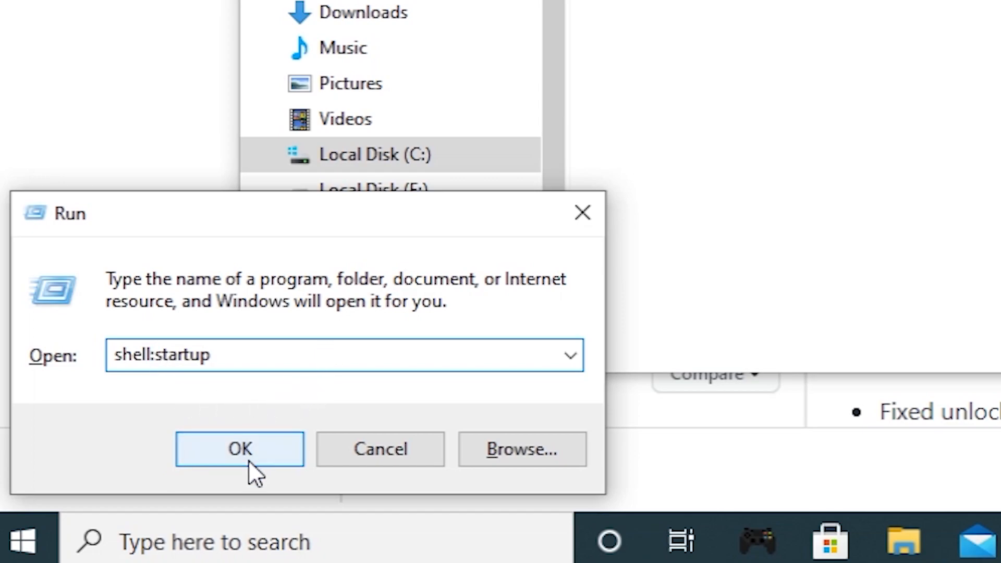
left_click(240, 449)
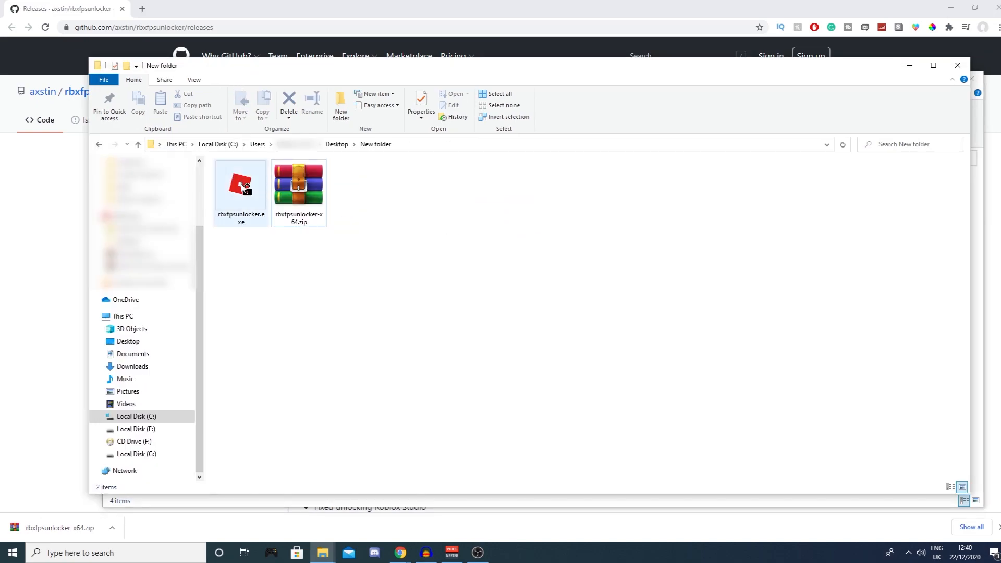
right_click(240, 188)
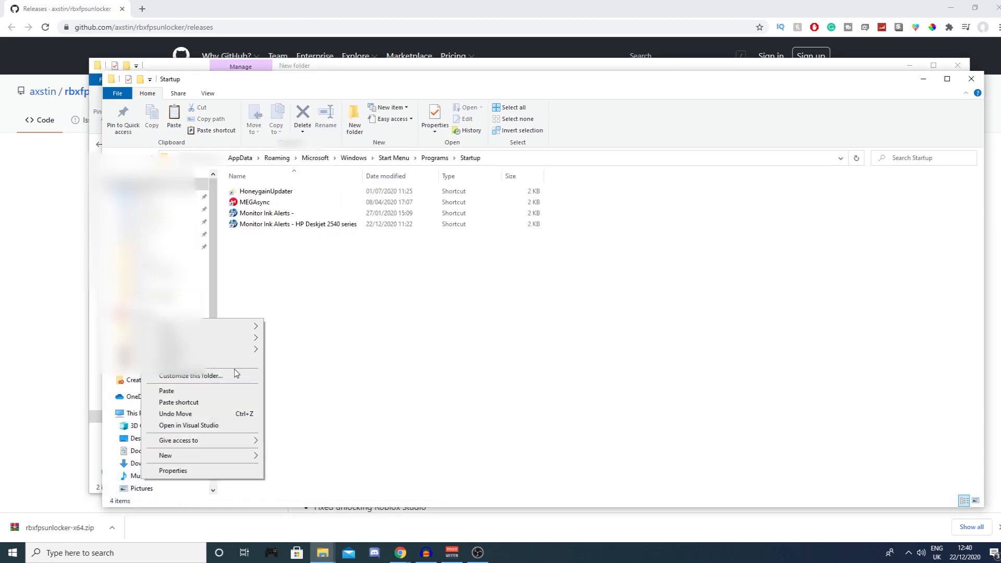
left_click(167, 391)
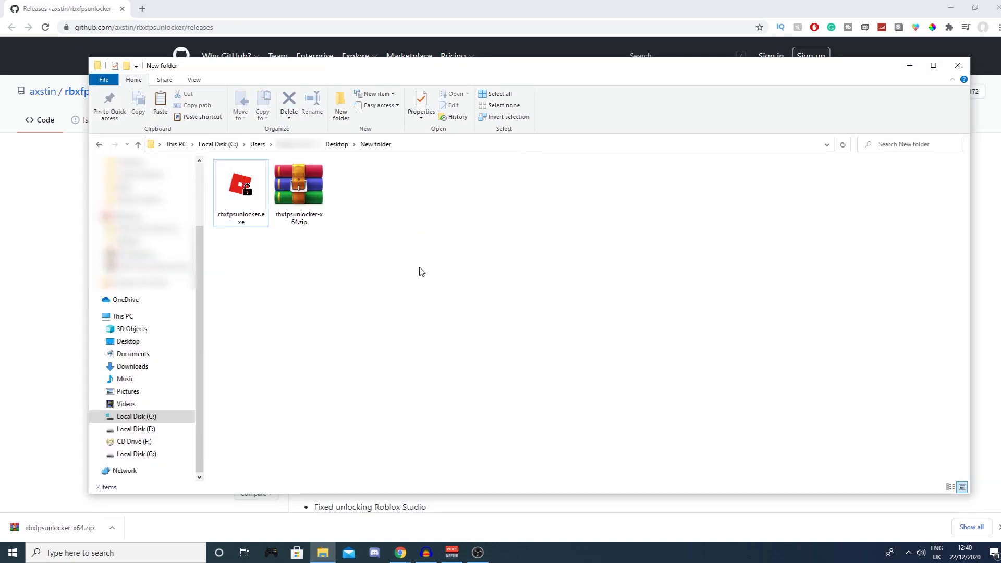
Run rbxfpsunlocker.exe from New folder, creating its settings file.
left_click(241, 187)
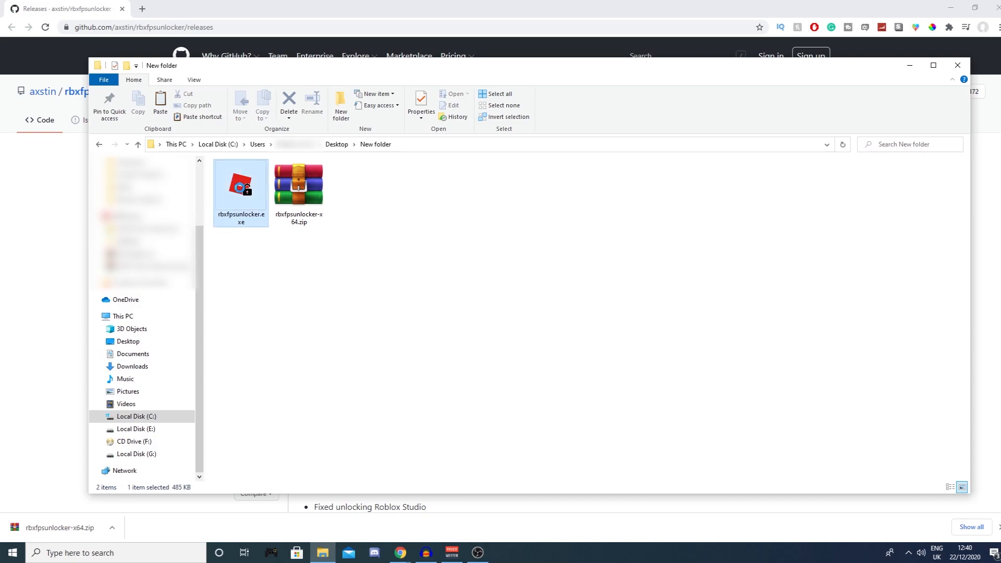
double_click(241, 185)
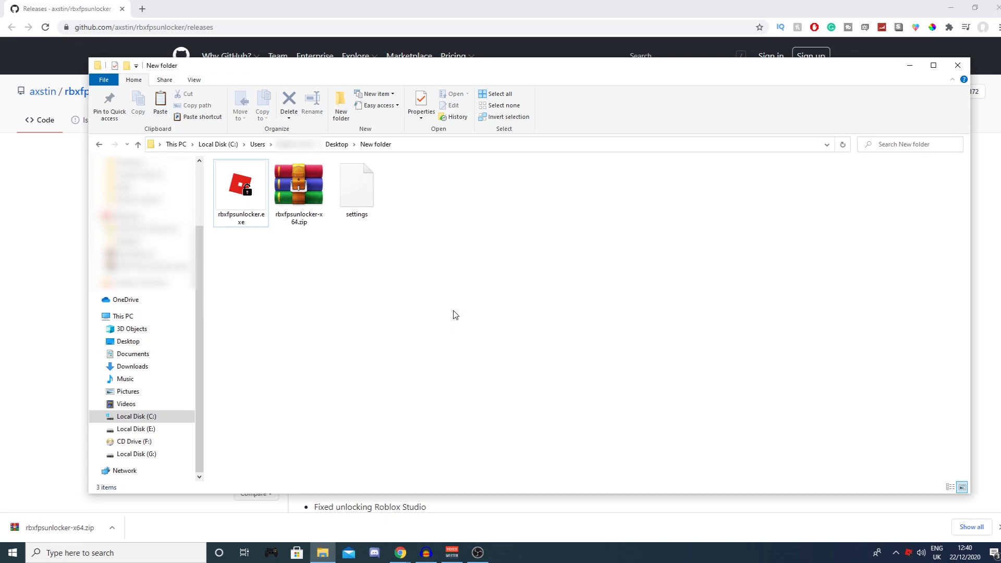
mouse_move(909, 557)
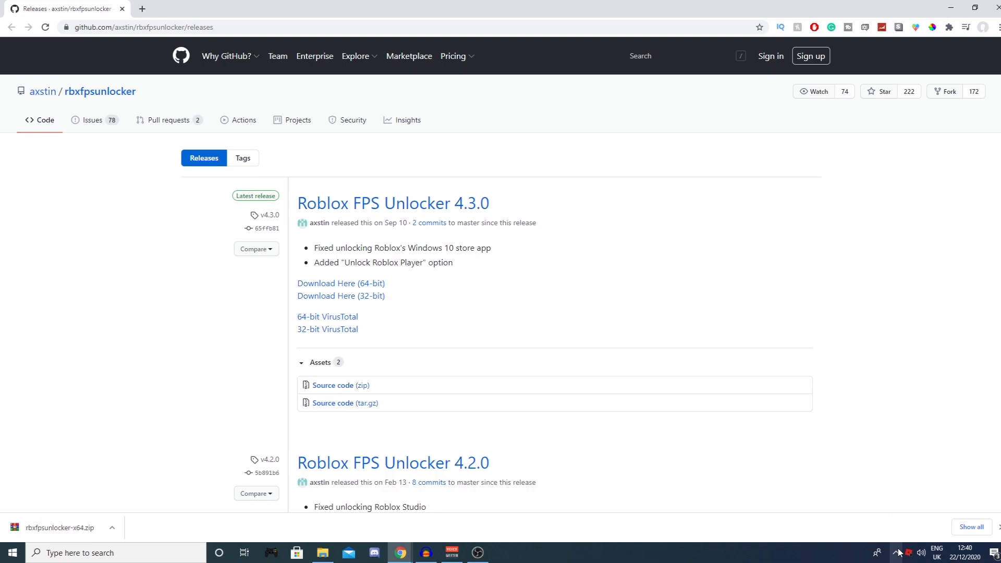
mouse_move(909, 437)
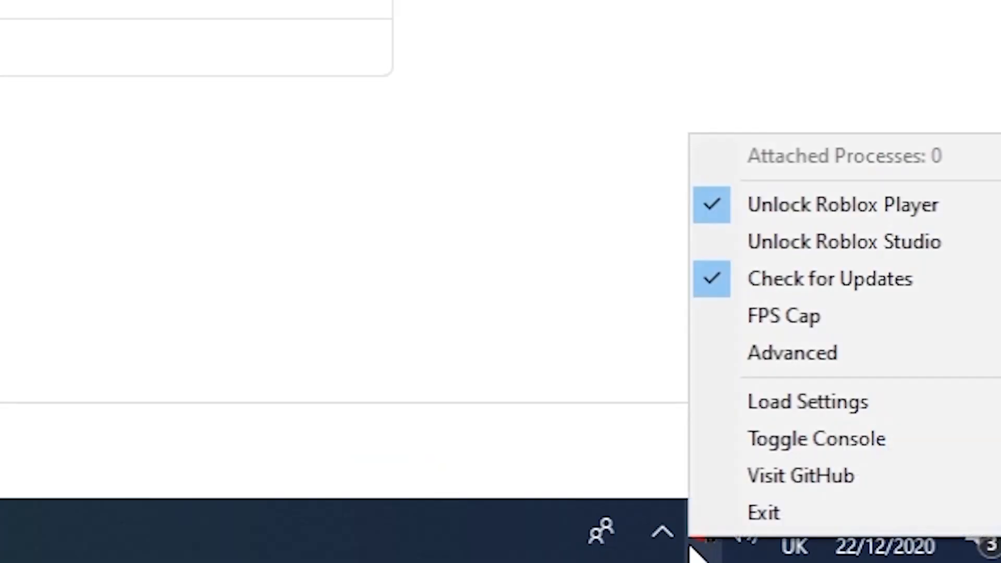
mouse_move(729, 185)
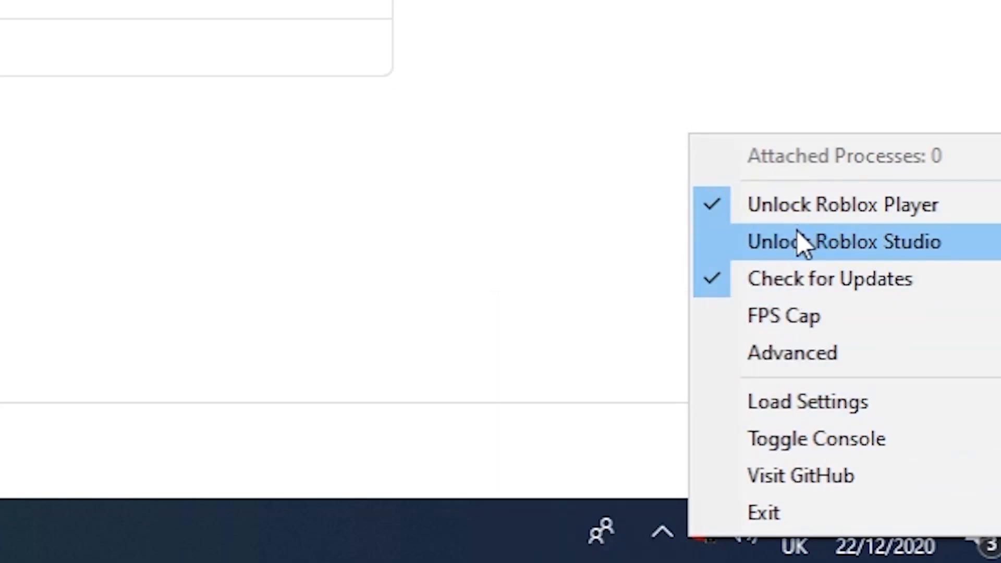
mouse_move(807, 263)
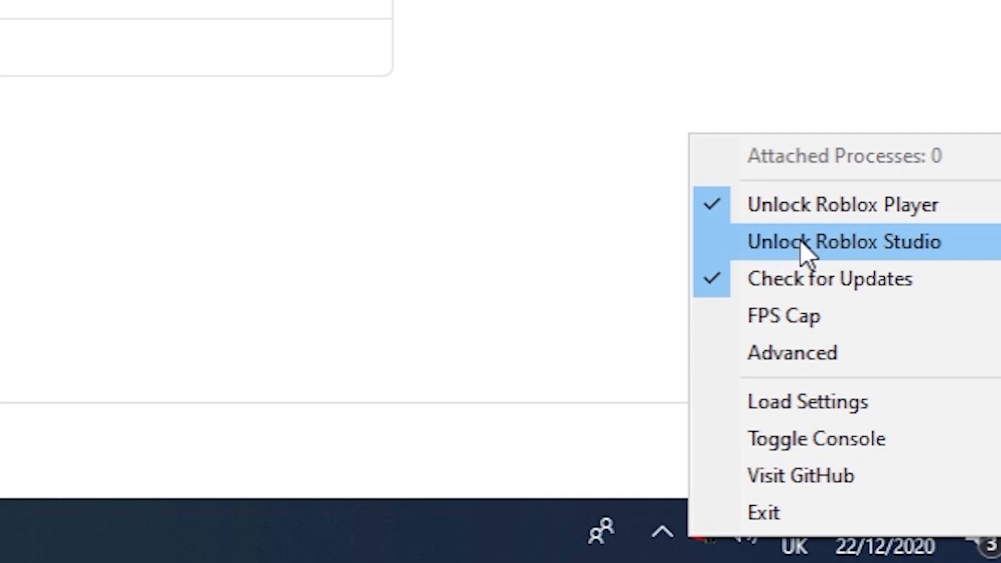
Check the tray menu's FPS Cap submenu shows None selected.
left_click(783, 316)
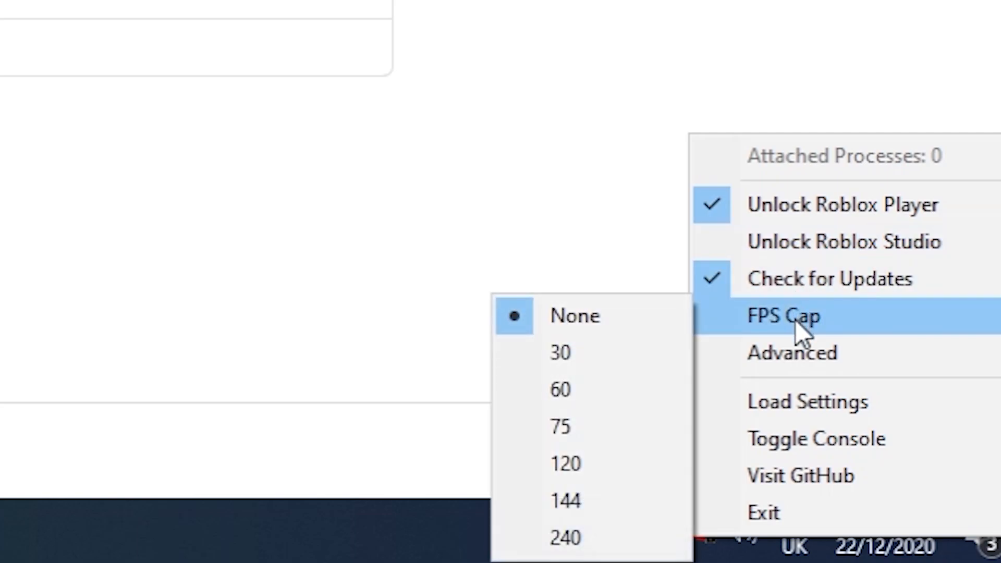
mouse_move(763, 350)
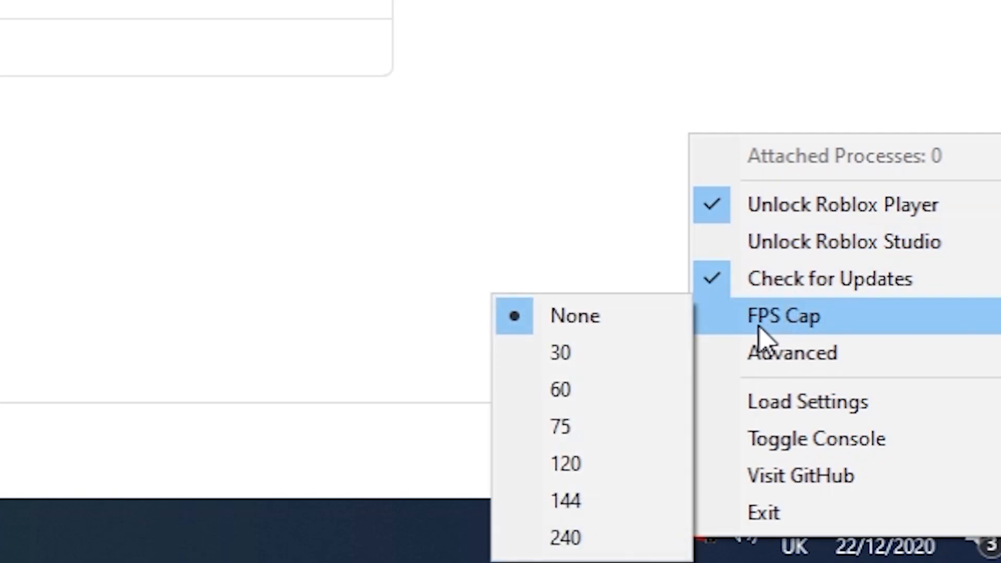
mouse_move(608, 473)
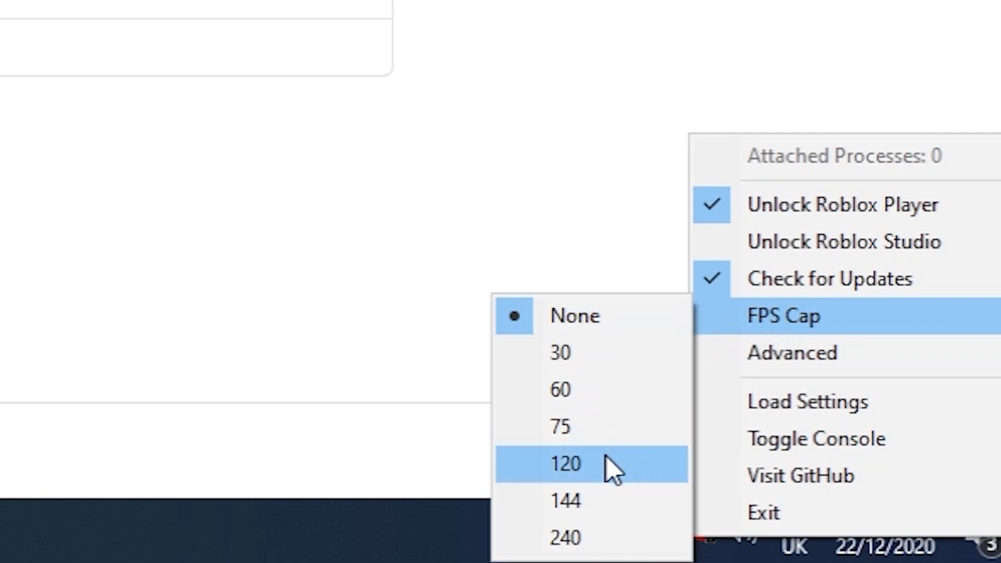
mouse_move(588, 542)
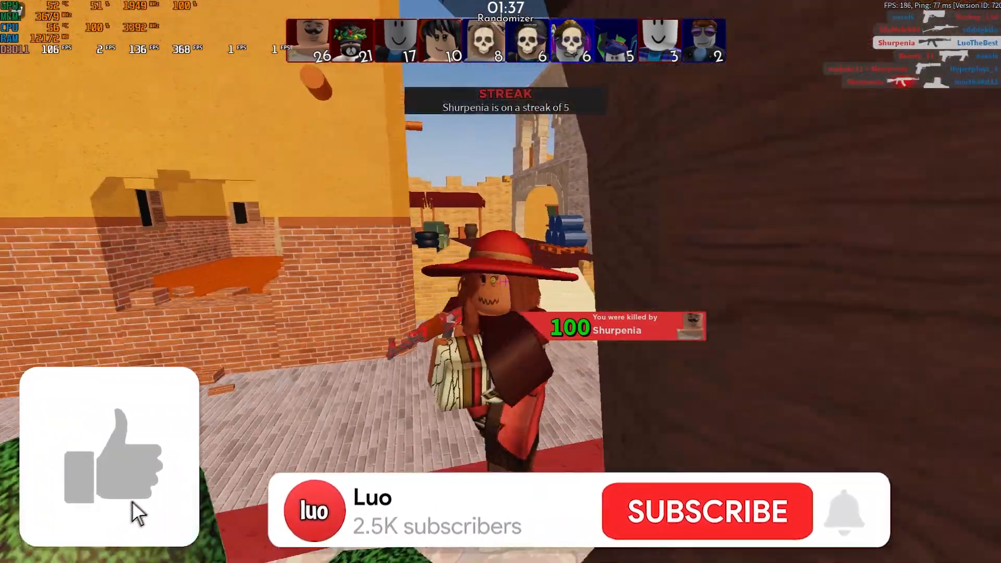
Play a Roblox shooter match and check the uncapped FPS counter.
left_click(708, 514)
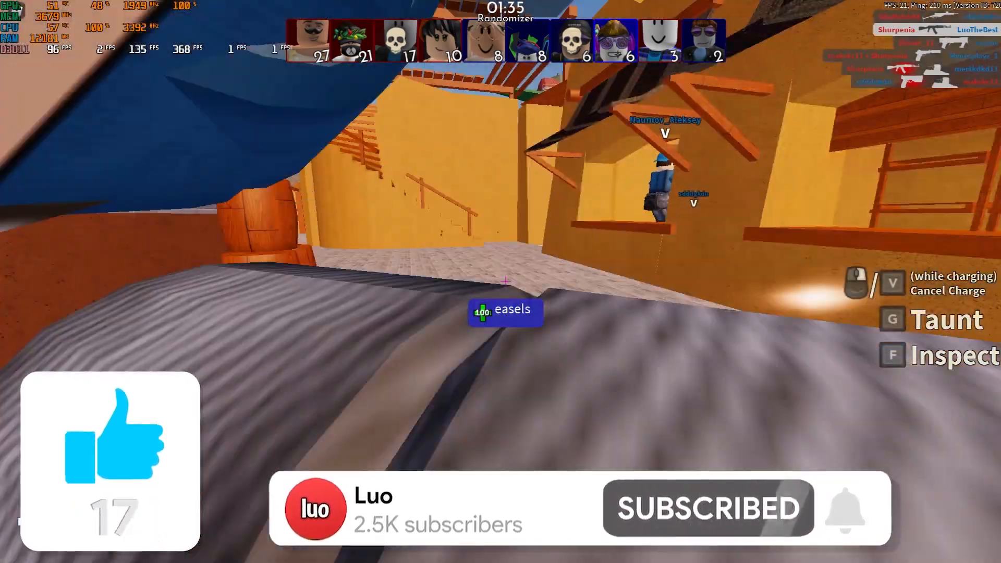